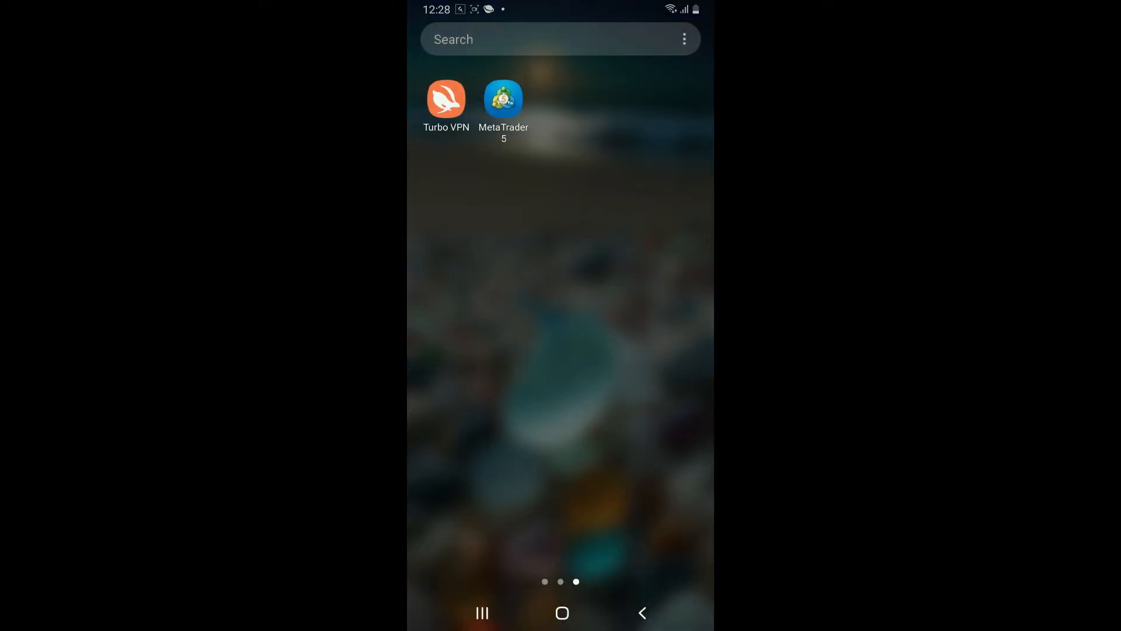
Step: Launch MetaTrader 5 to view the position history with the 10 000.00 deposit, then return to the home screen
click(502, 98)
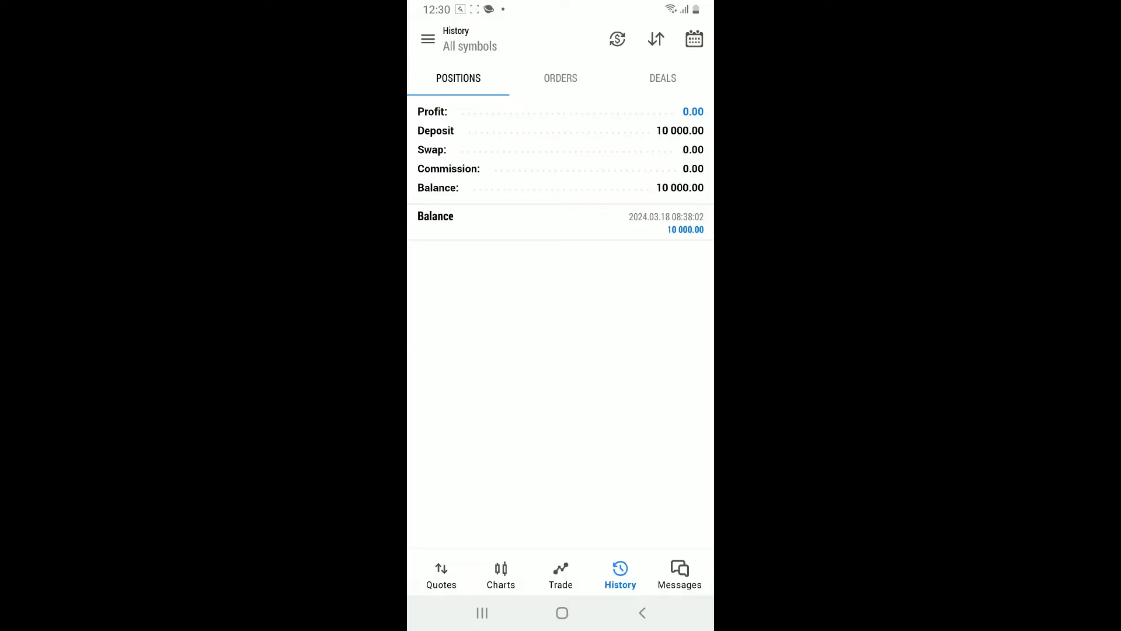
key(home)
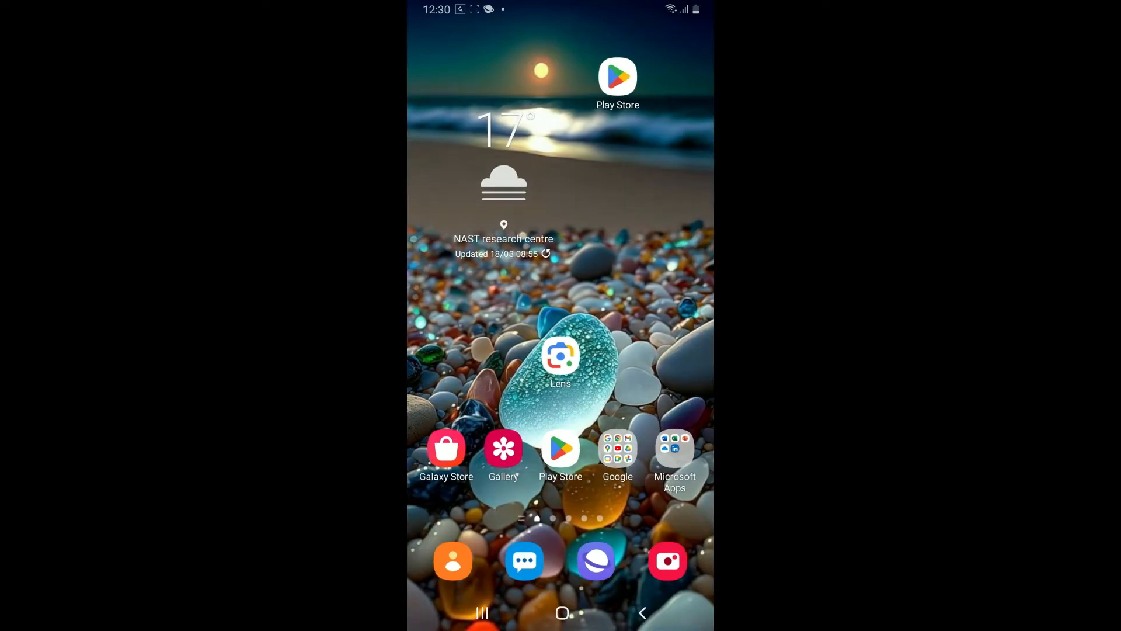